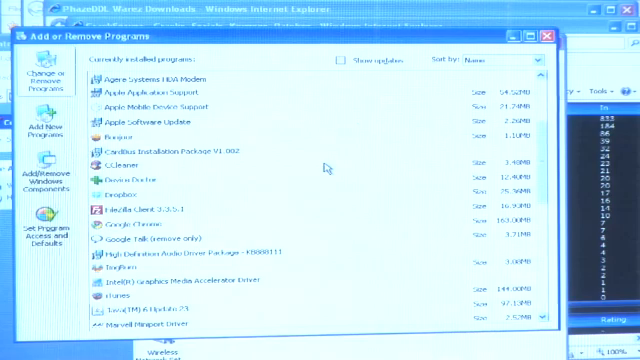
scroll(down, 3)
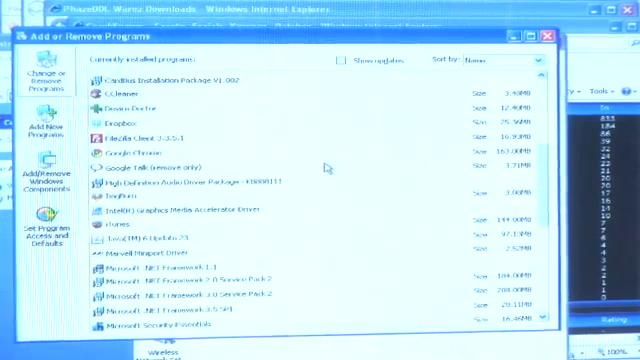
scroll(down, 3)
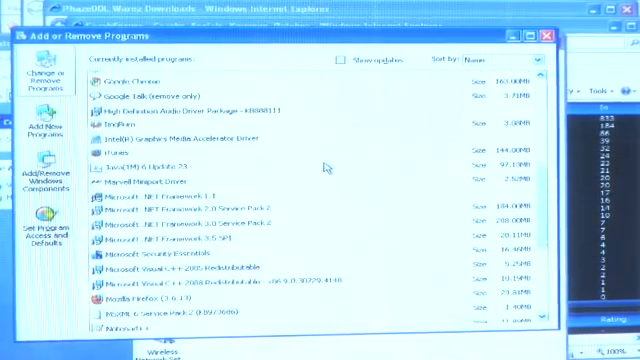